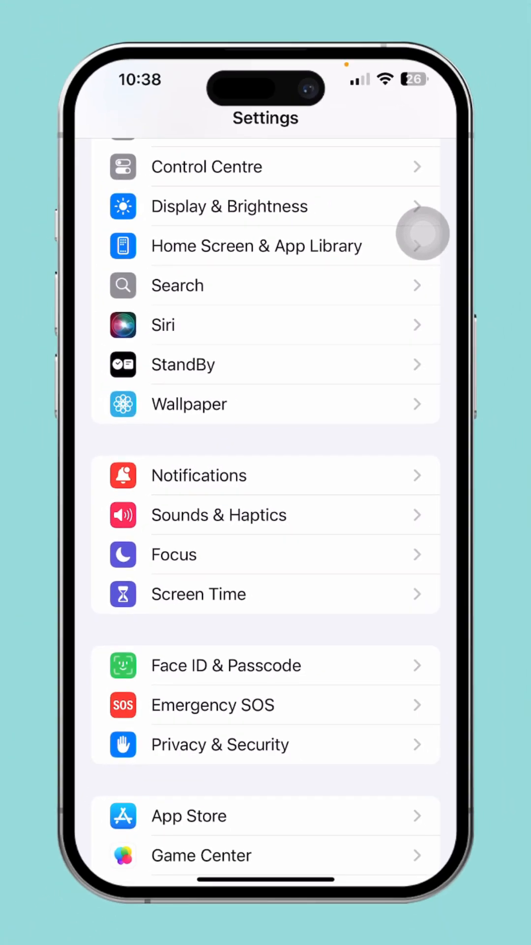
mouse_move(423, 576)
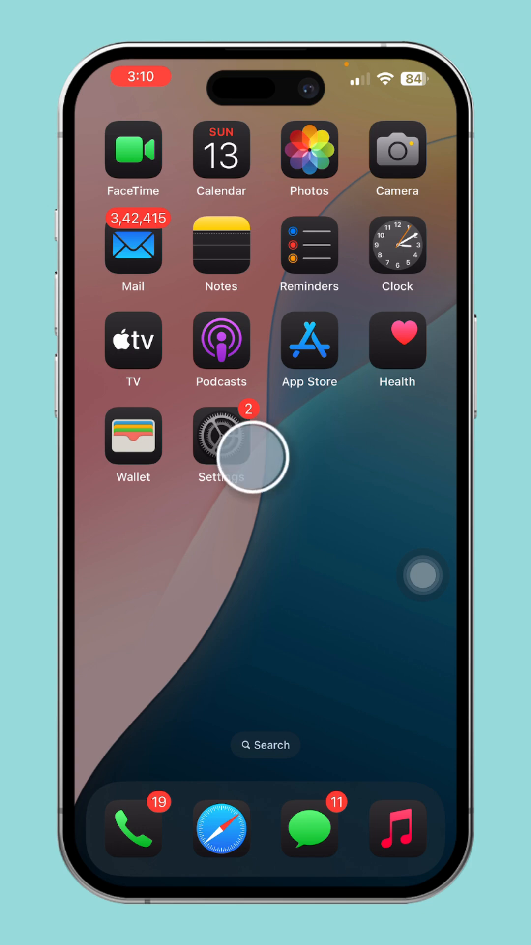
In Screen Time, turn App & Website Activity off, confirm, then turn it back on
click(220, 446)
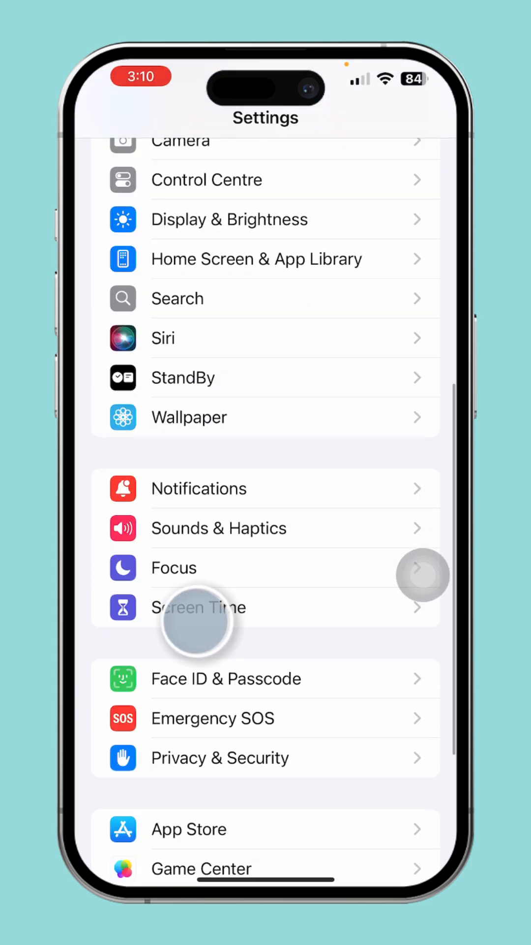
click(198, 607)
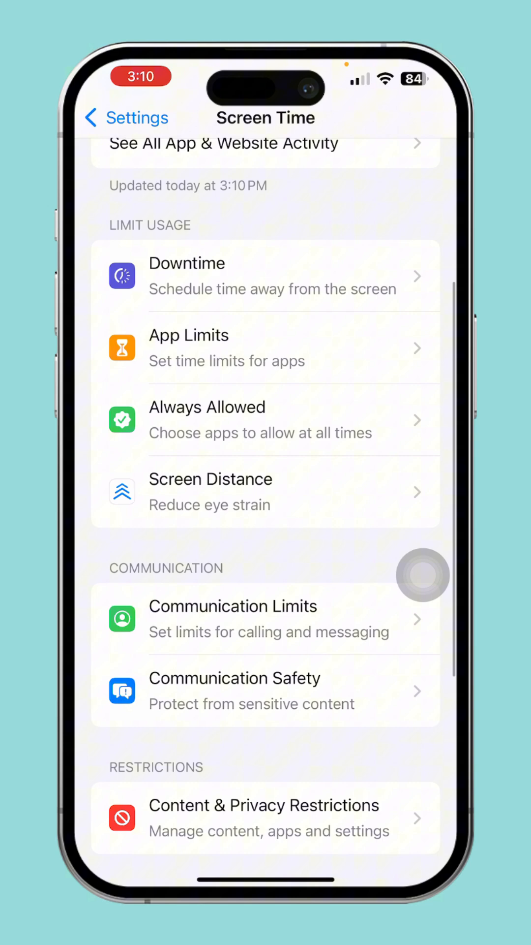
scroll(down, 3)
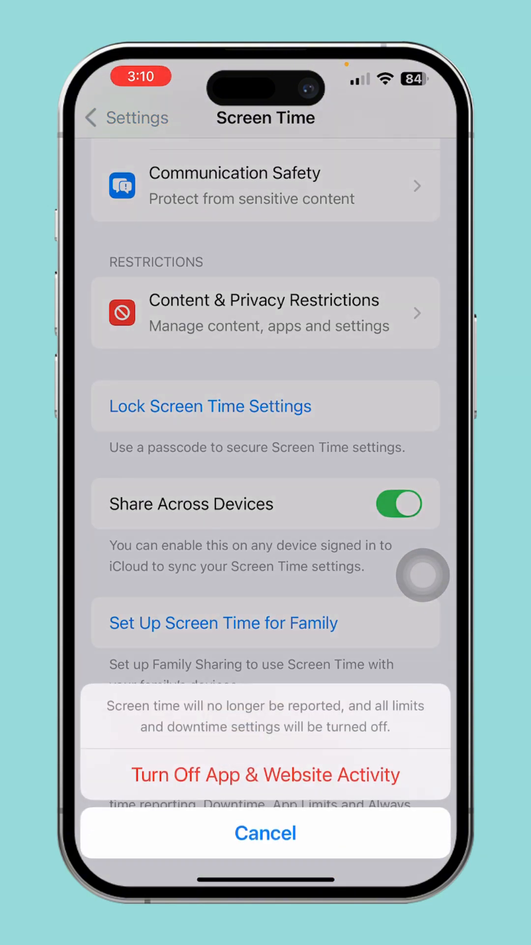
click(265, 775)
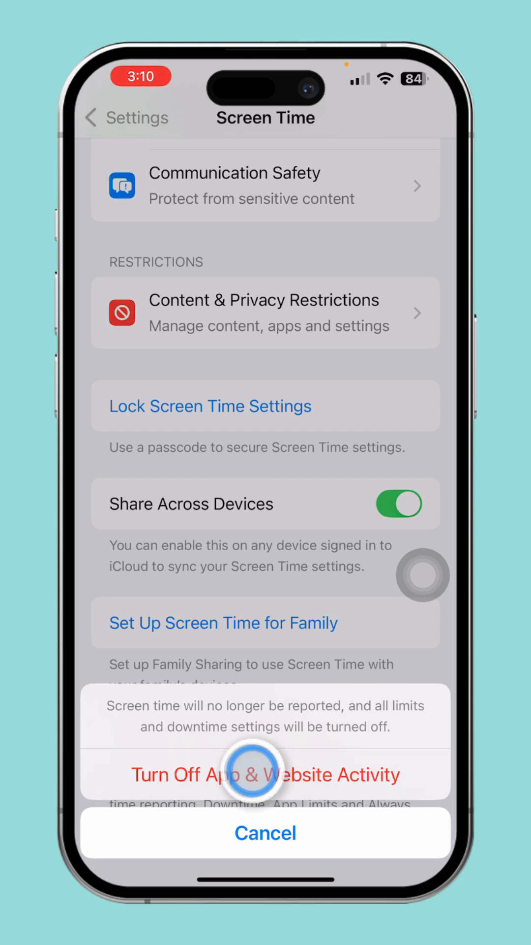
click(265, 774)
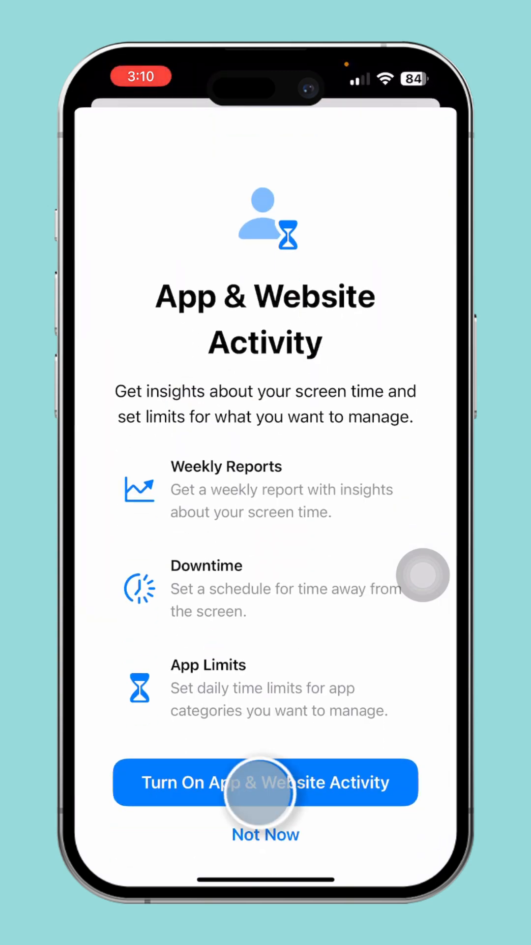
click(265, 835)
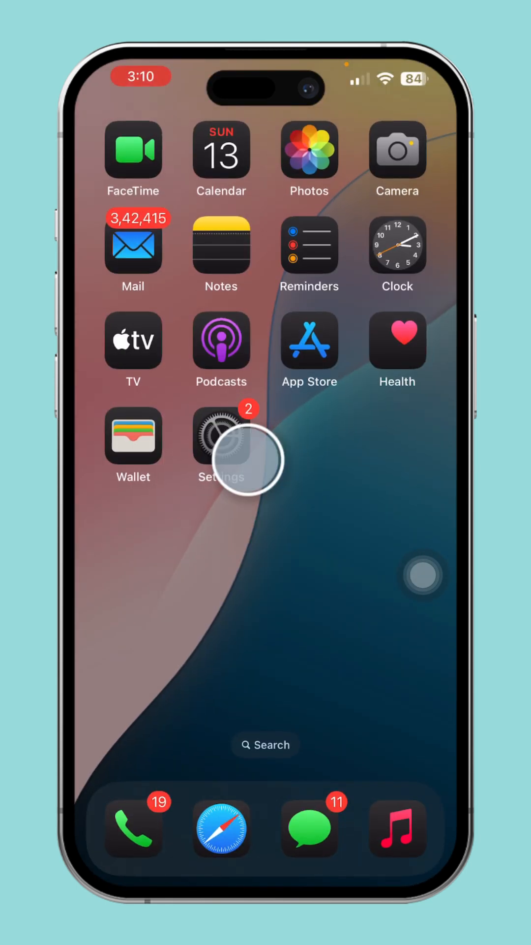
Go to General > Software Update to check for an available iOS update
click(221, 439)
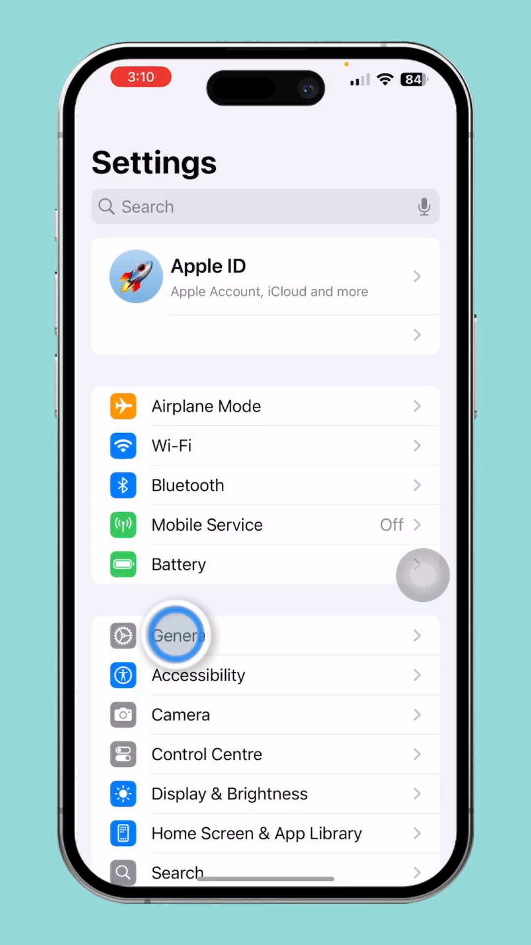
click(187, 636)
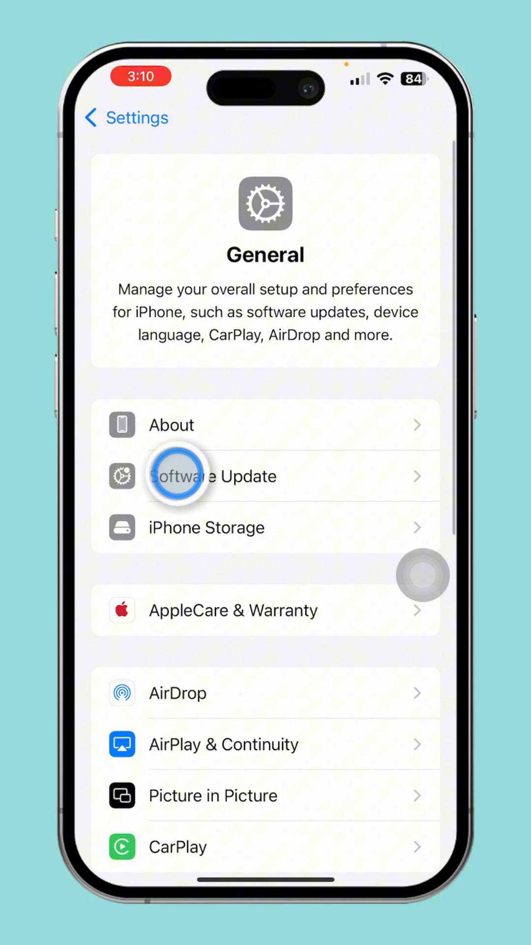
click(212, 476)
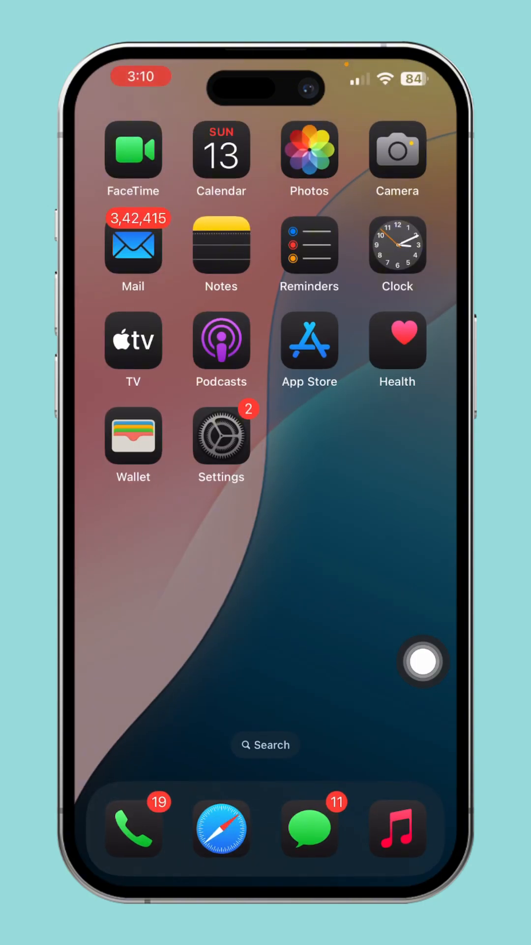
Go to General > Transfer or Reset iPhone and reach the Reset All Settings confirmation
click(220, 440)
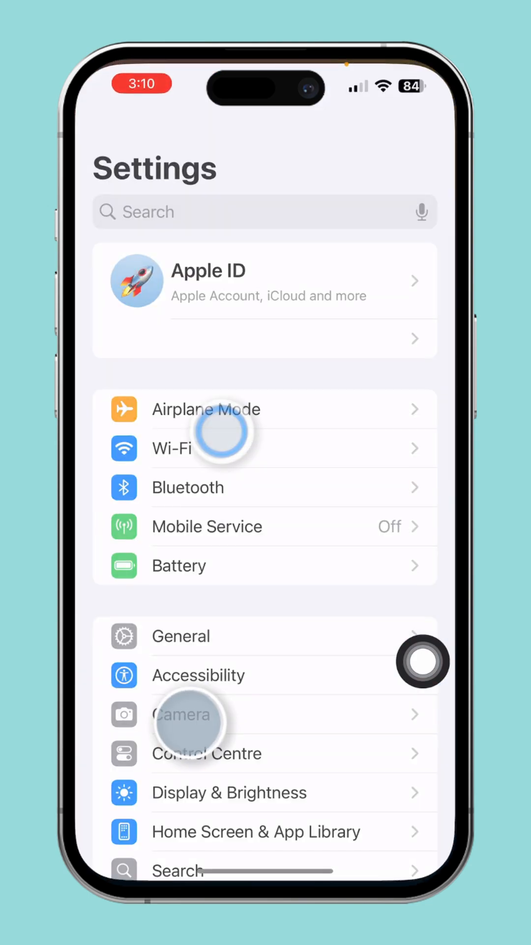
click(181, 636)
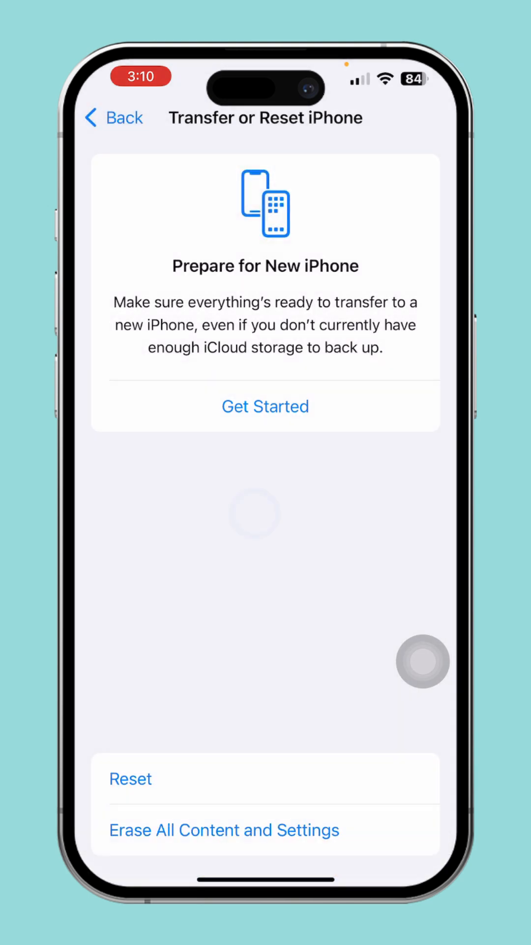
click(224, 829)
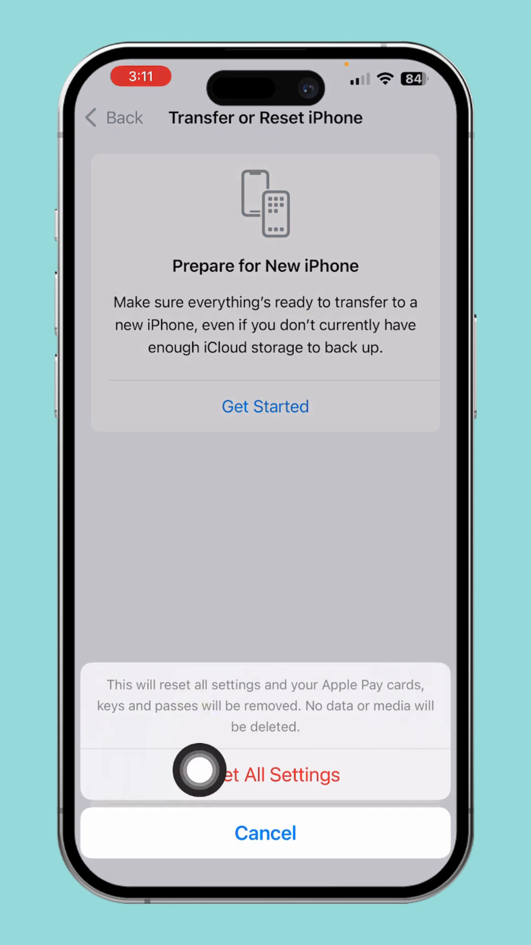
mouse_move(422, 686)
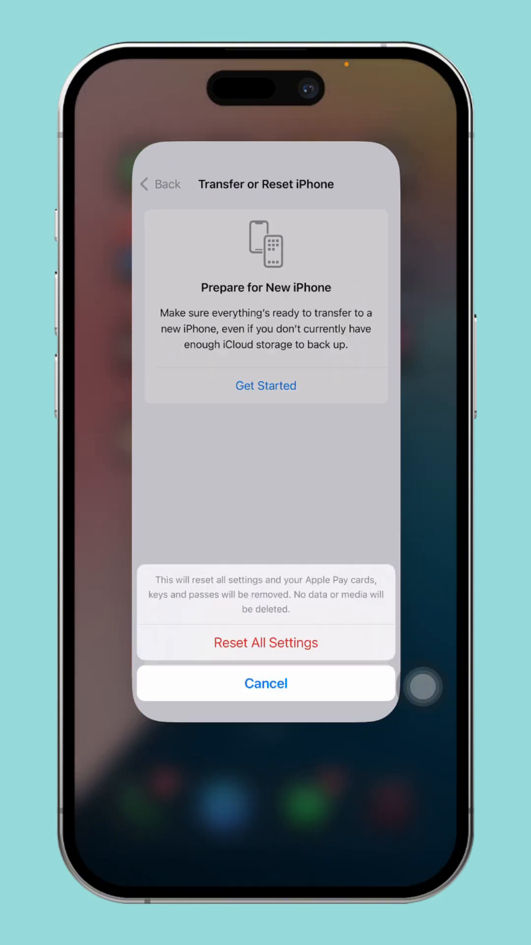
Leave the Reset All Settings confirmation unanswered and return to the home screen
click(266, 683)
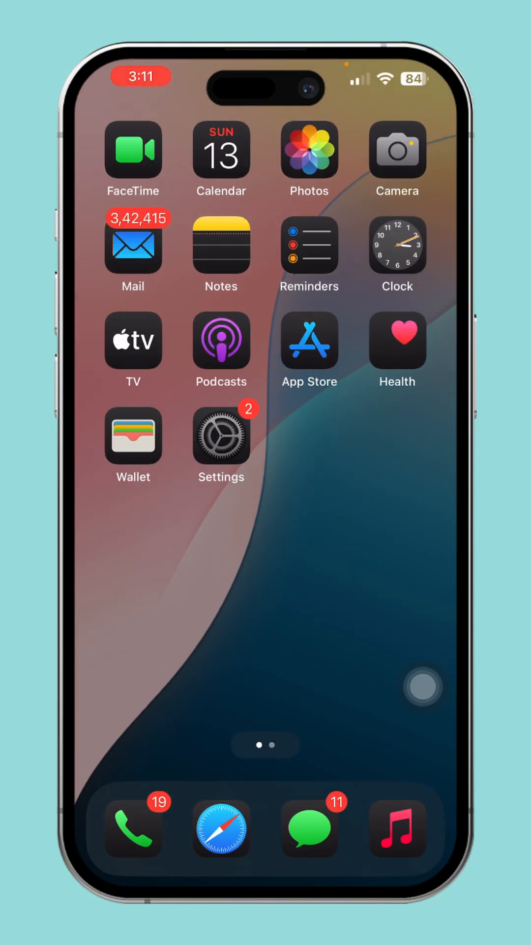